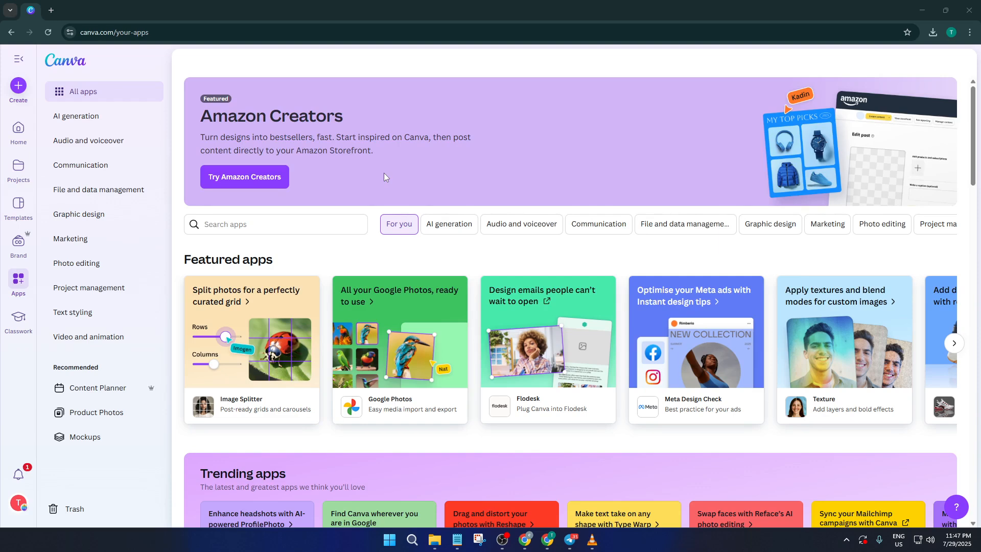
mouse_move(344, 149)
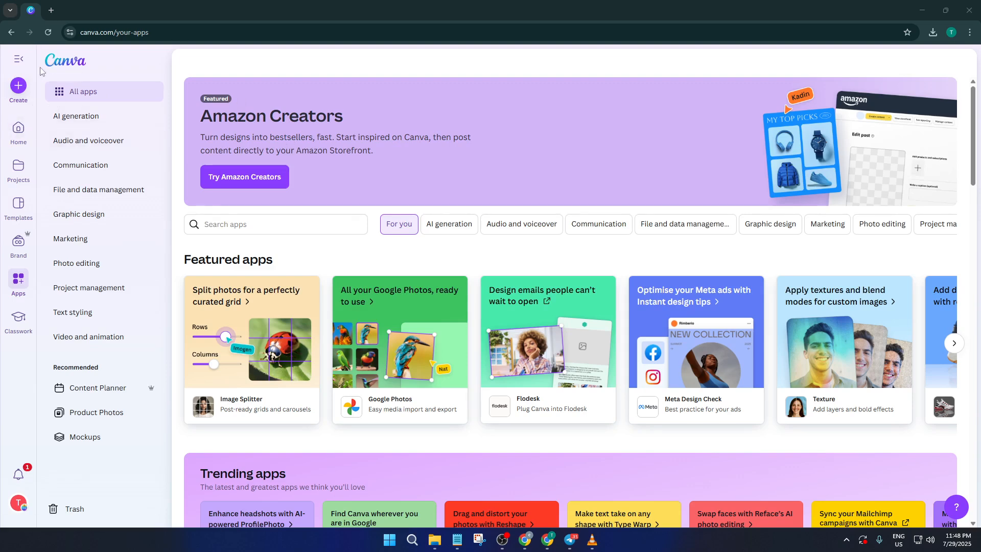
- Start creating a new design from the Canva home sidebar
left_click(19, 90)
type("word search")
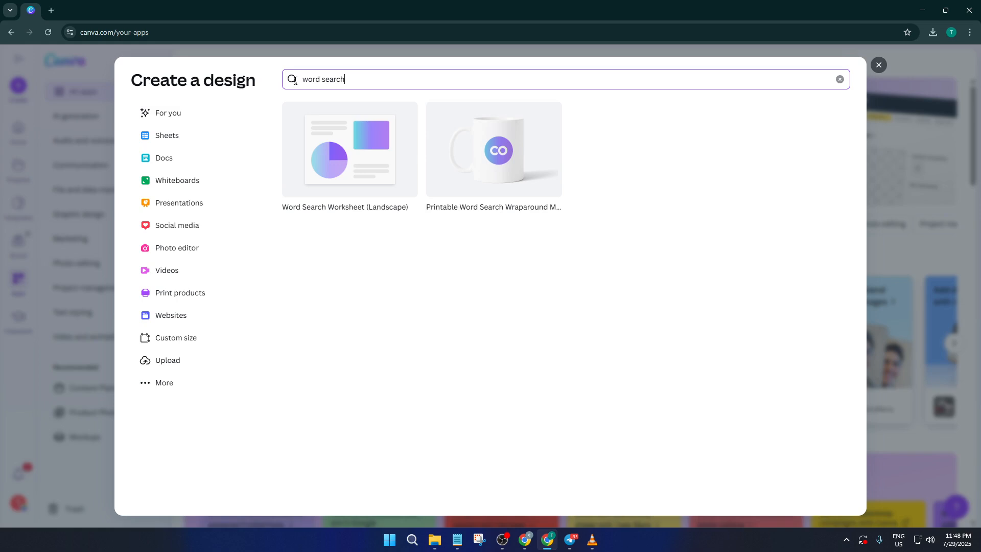
mouse_move(296, 98)
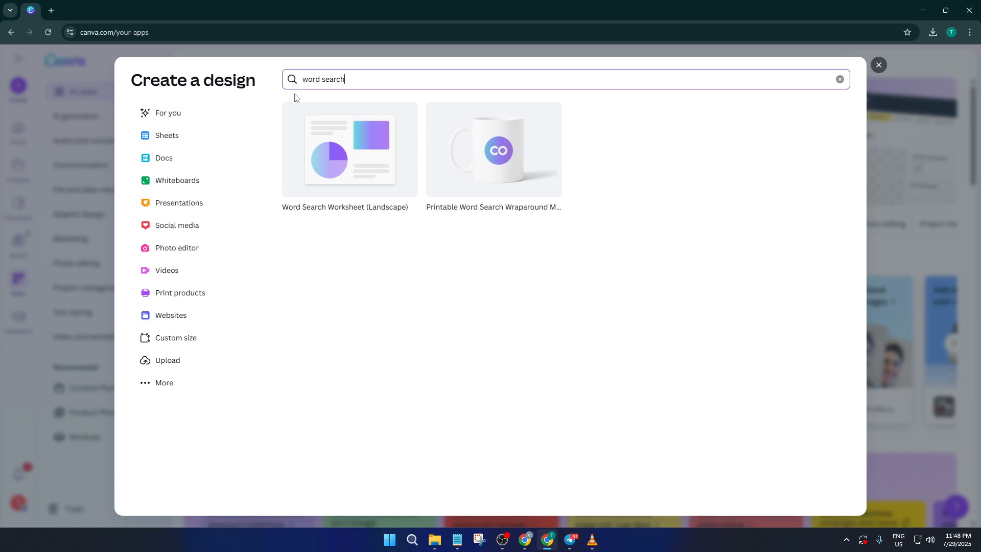
mouse_move(342, 177)
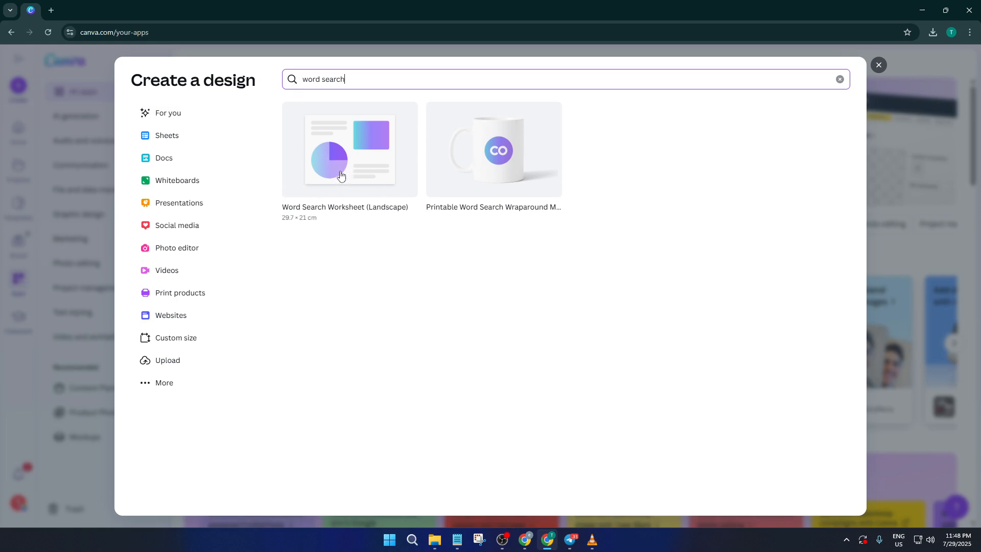
mouse_move(324, 200)
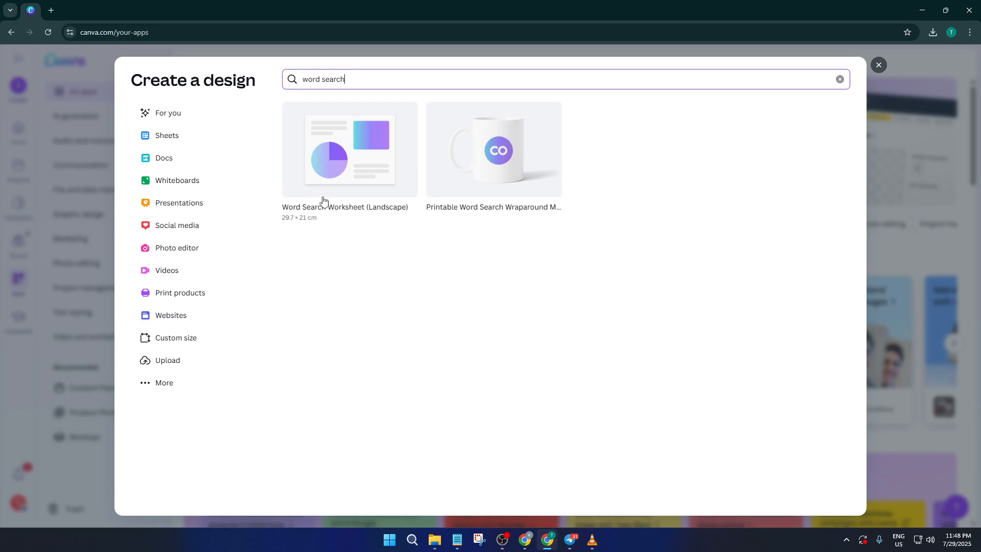
mouse_move(342, 200)
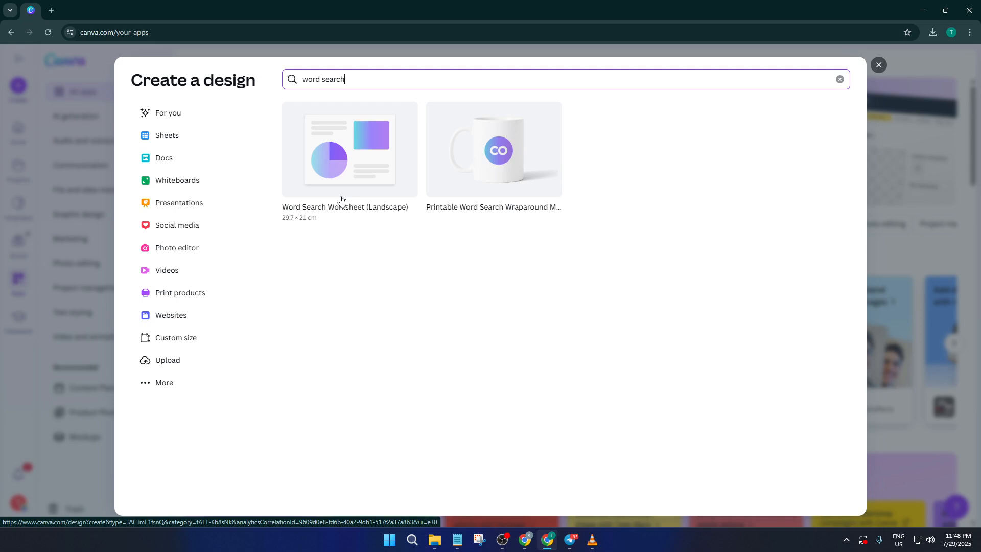
mouse_move(347, 186)
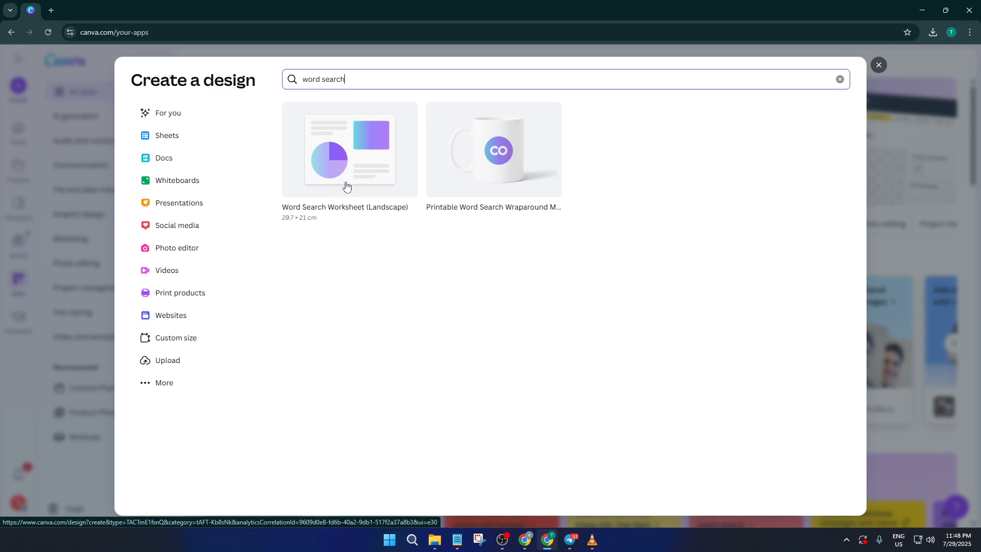
- Create a landscape Word Search Worksheet and apply the Occupations template
left_click(349, 149)
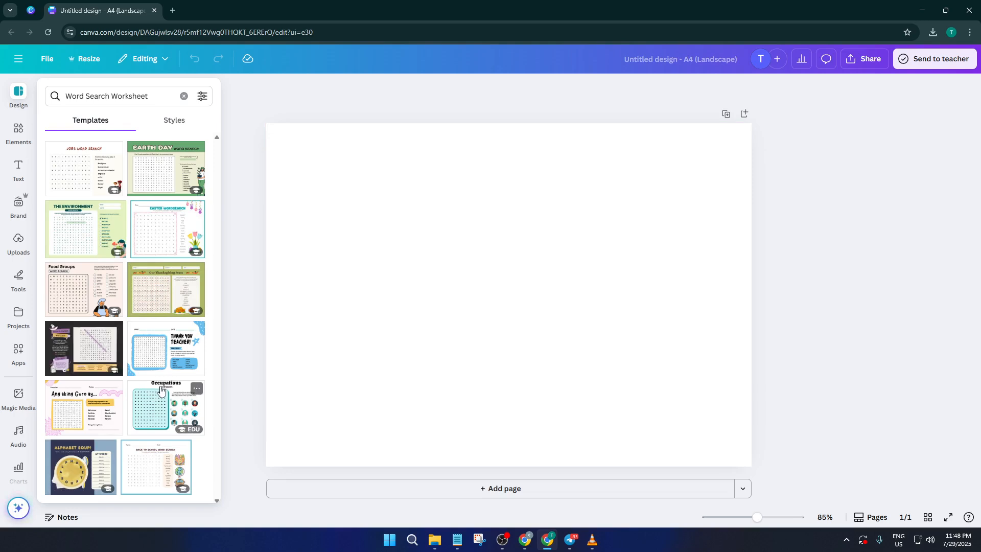
left_click(166, 408)
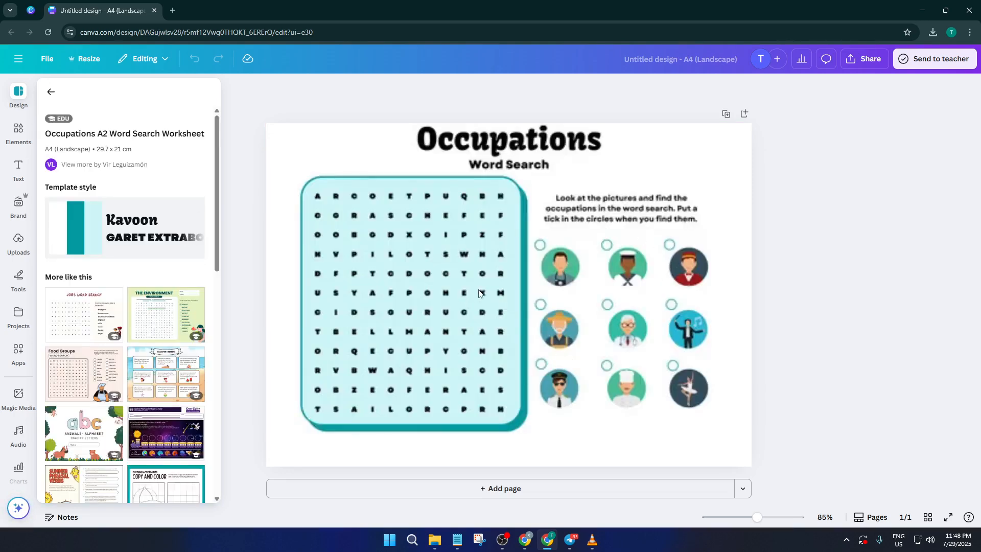
- Click around the worksheet and select the Occupations title text for editing
left_click(407, 294)
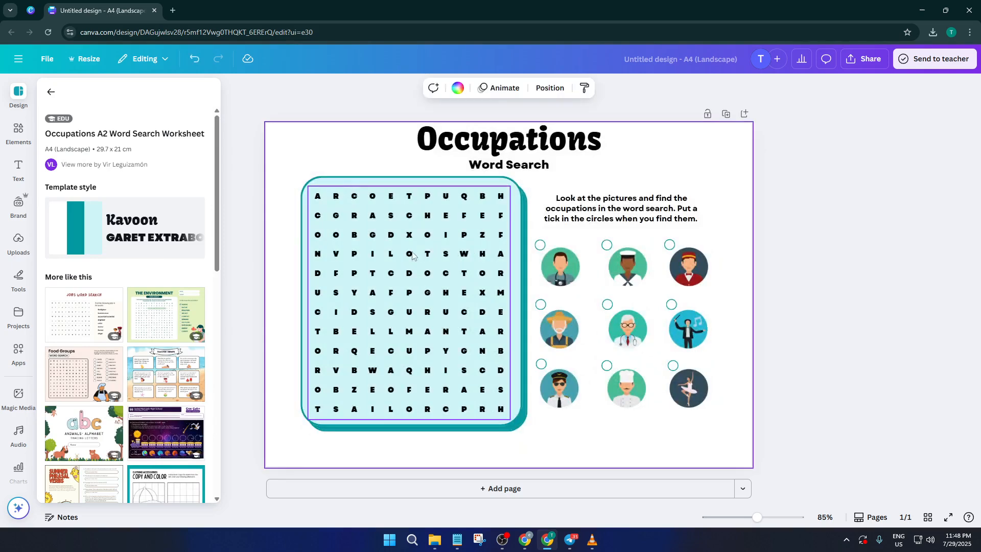
mouse_move(371, 241)
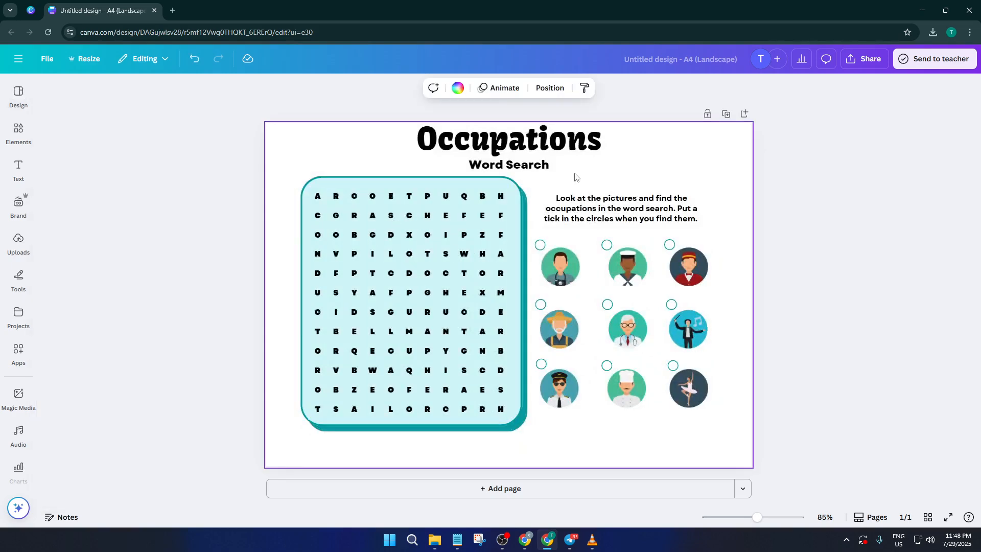
left_click(539, 245)
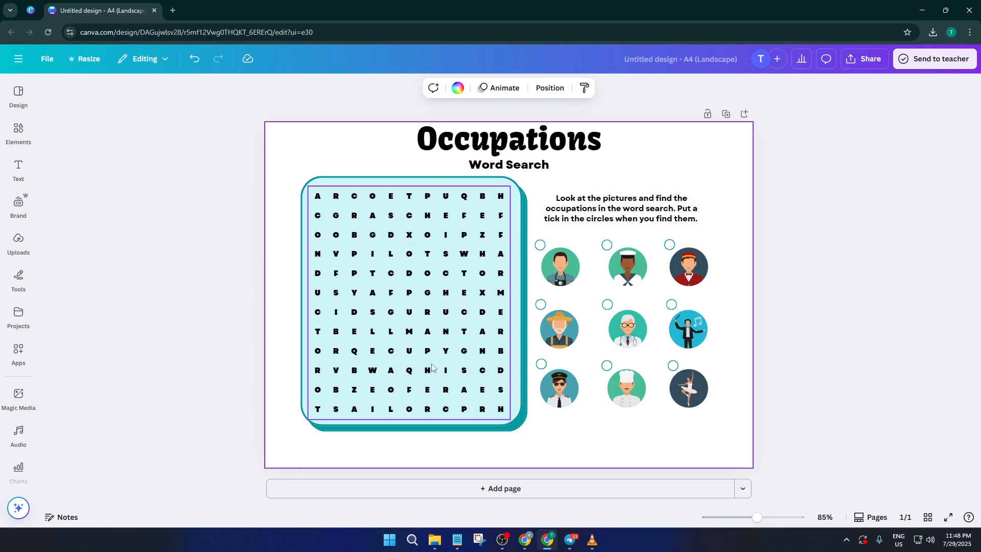
left_click(620, 208)
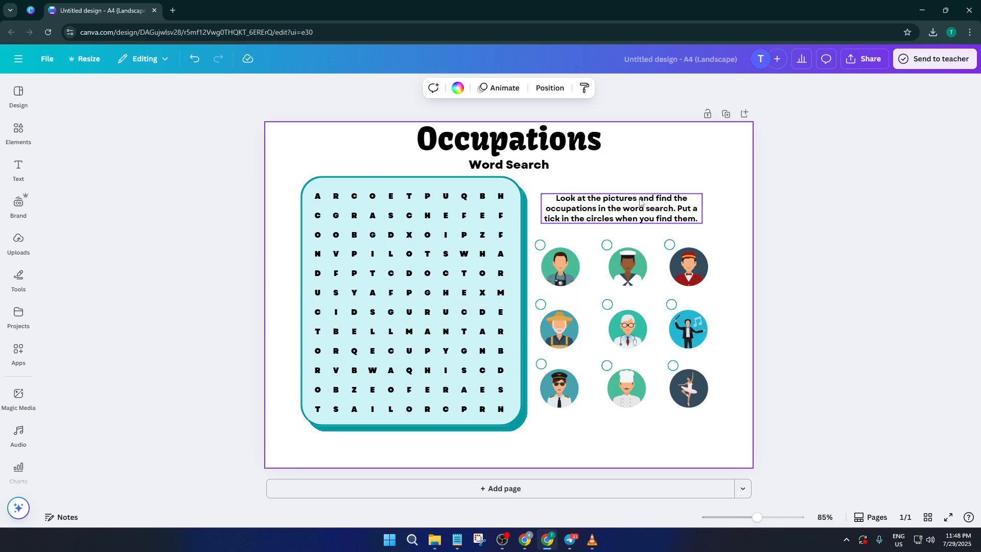
left_click(508, 138)
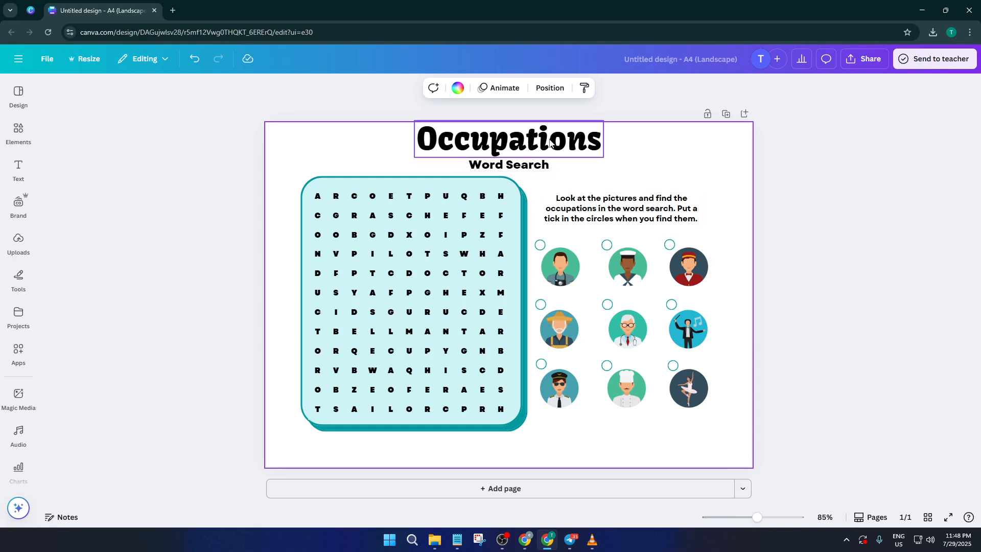
left_click(508, 165)
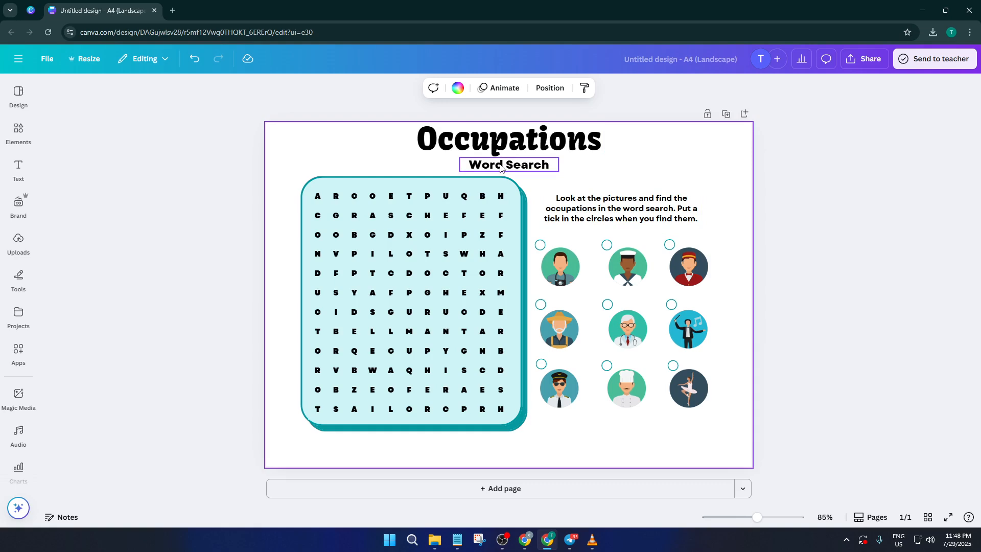
mouse_move(526, 171)
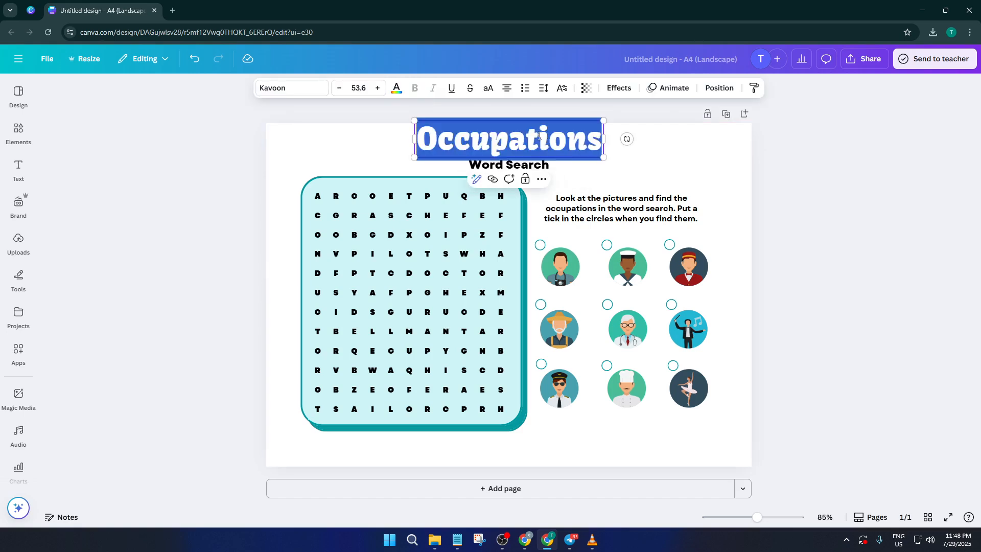
- Rewrite the title as DEMO TUTORIALS and widen its box to one line
type("DEMO")
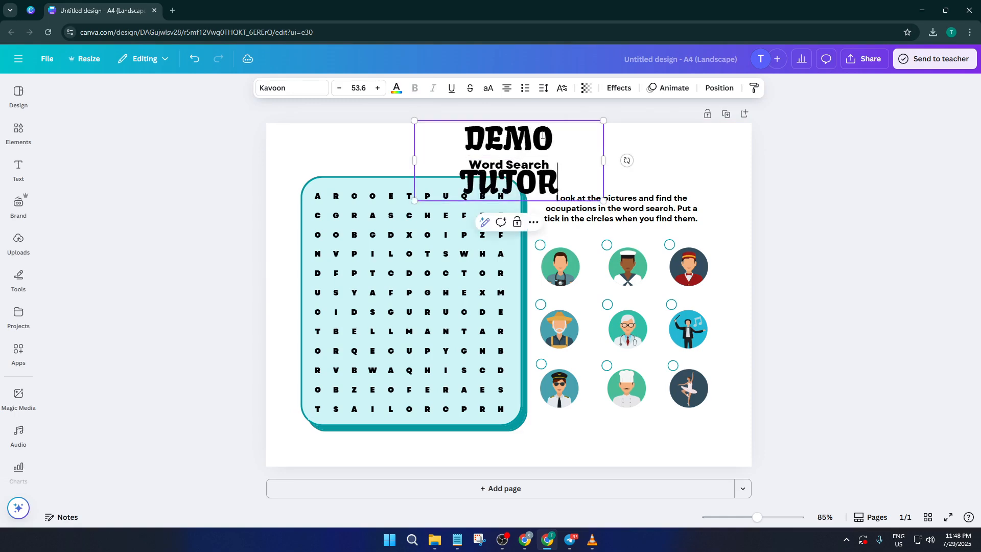
type("IALS")
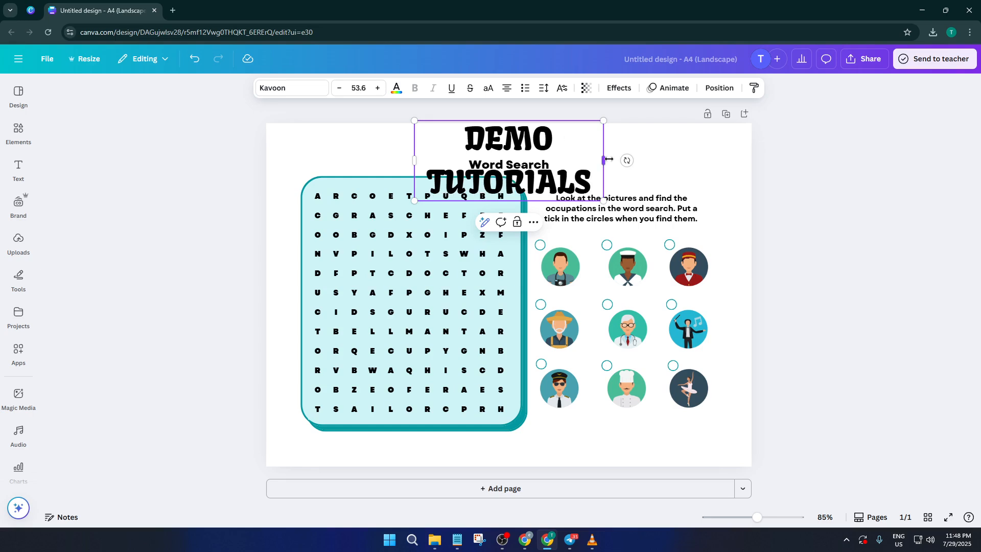
left_click_drag(603, 160, 625, 161)
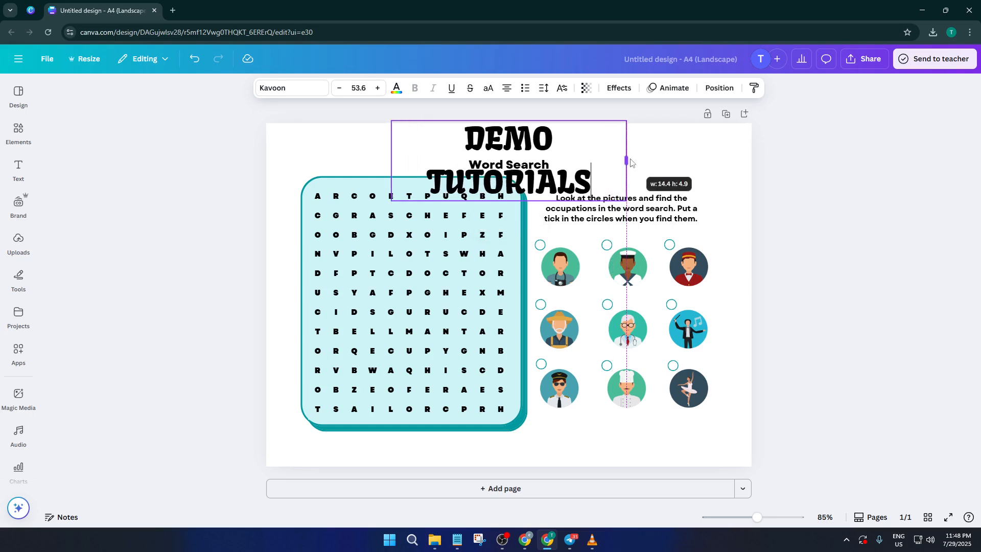
left_click_drag(627, 161, 645, 138)
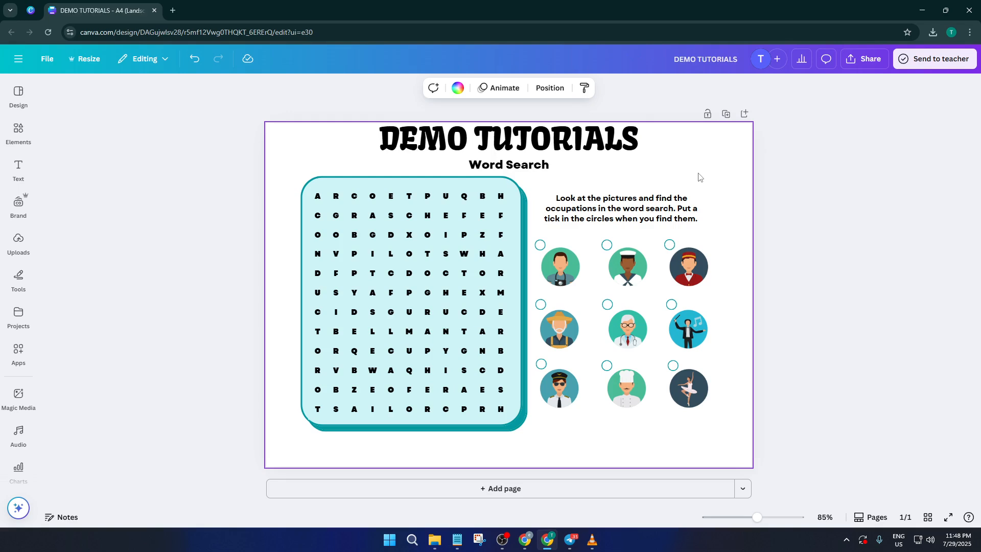
left_click(507, 139)
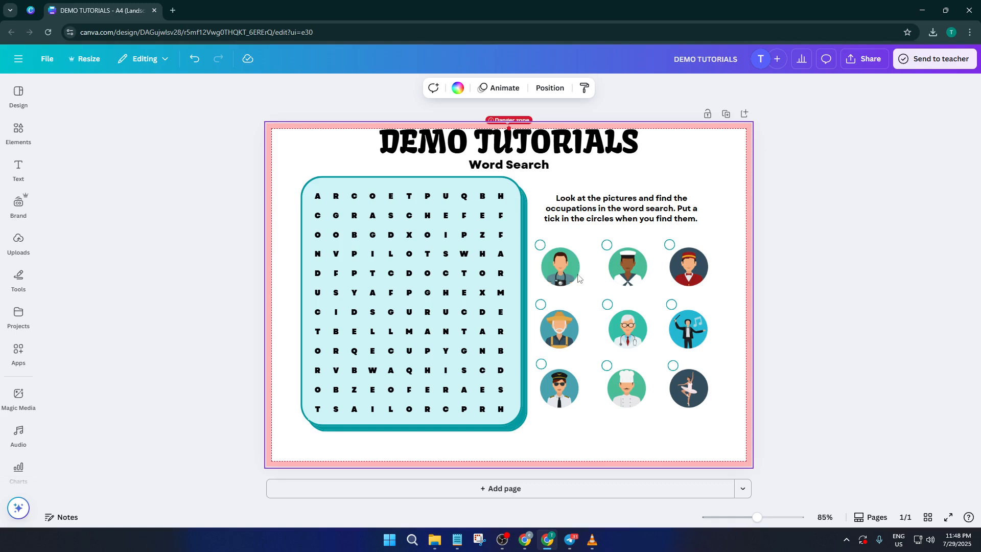
mouse_move(351, 162)
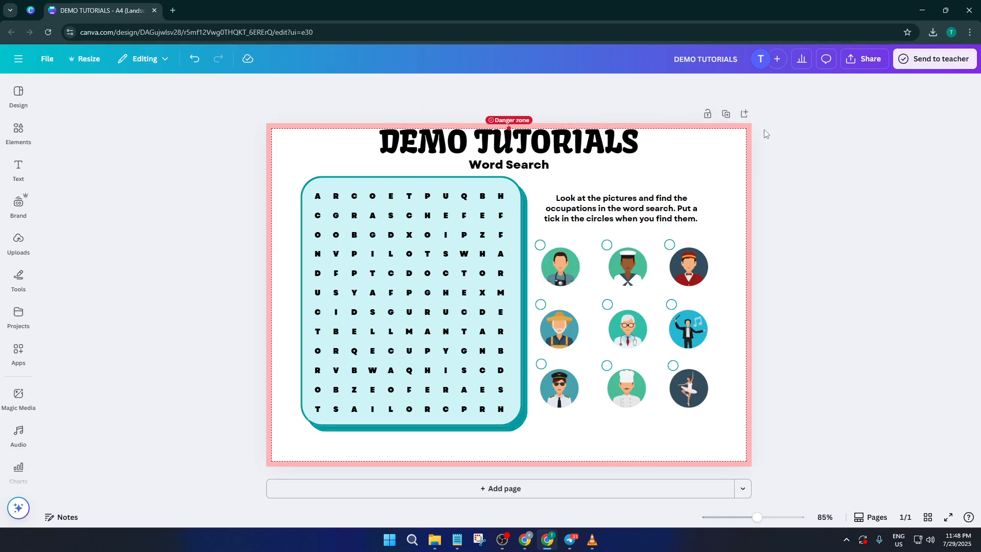
left_click(508, 143)
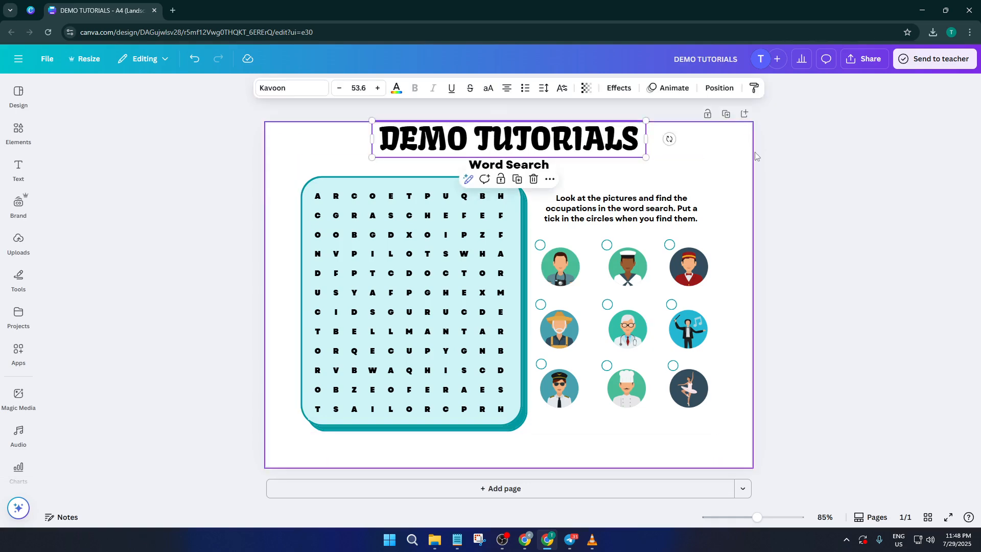
left_click(835, 160)
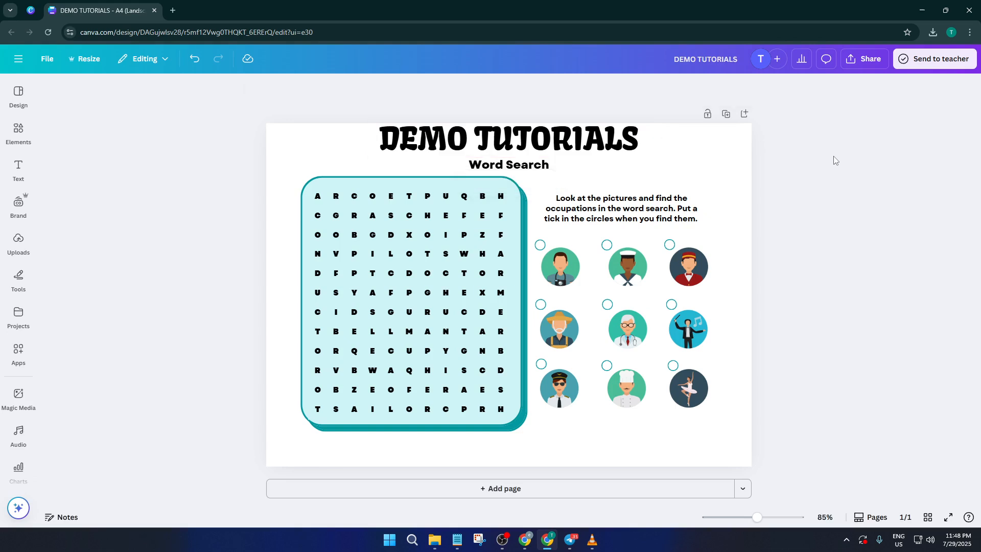
left_click(506, 143)
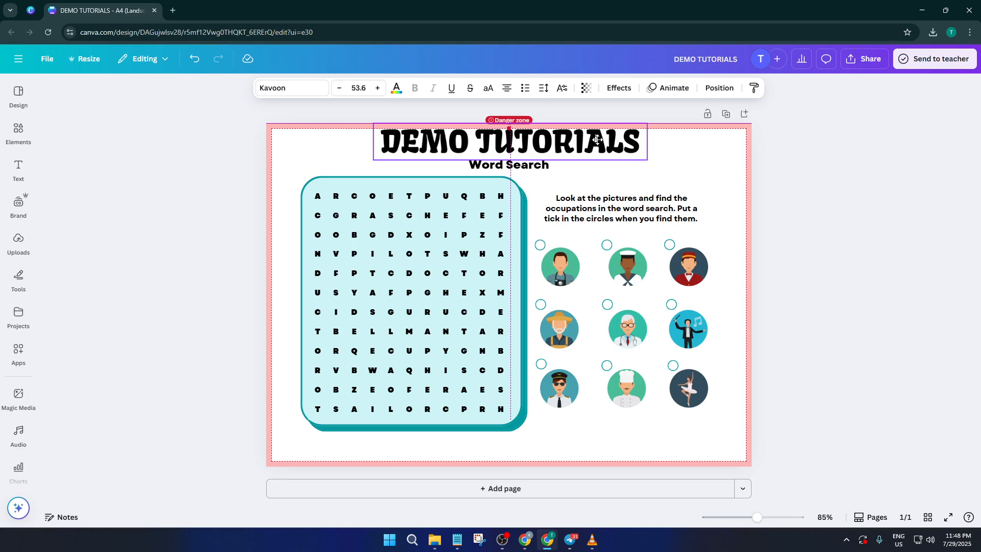
left_click(612, 113)
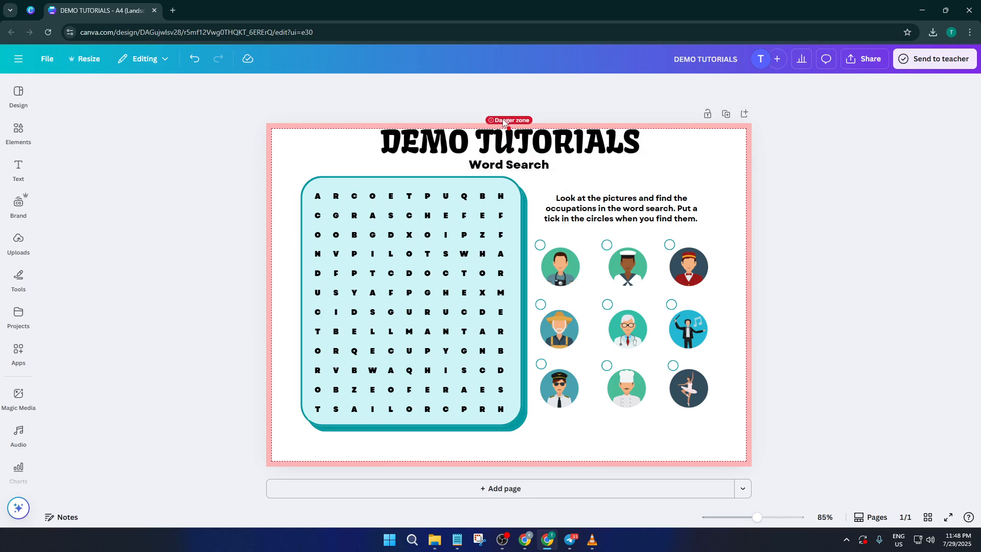
left_click(509, 141)
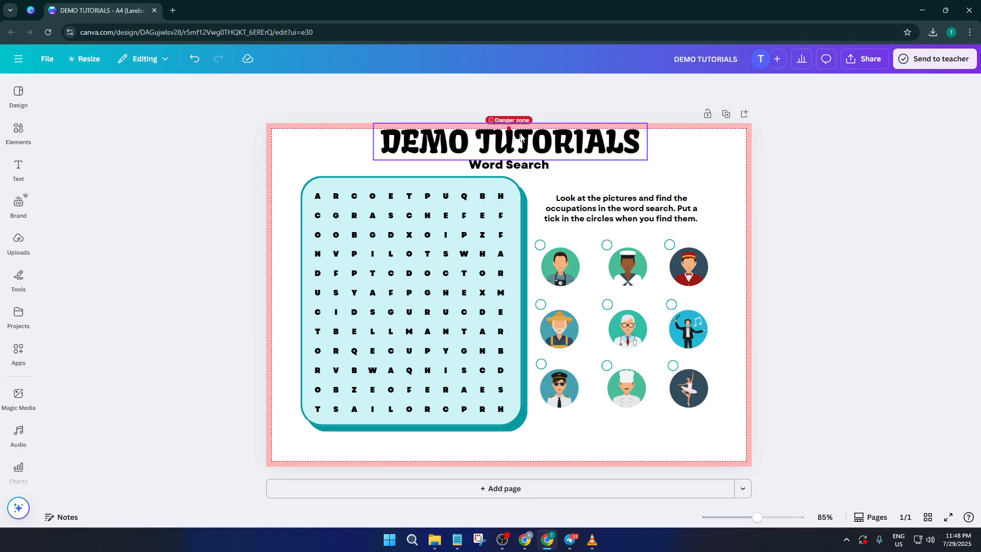
left_click(827, 193)
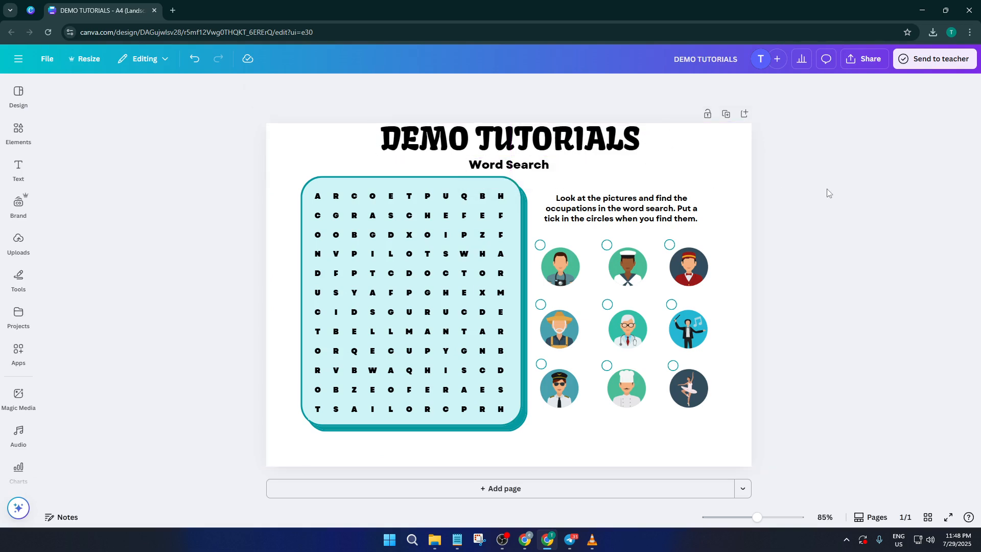
mouse_move(826, 278)
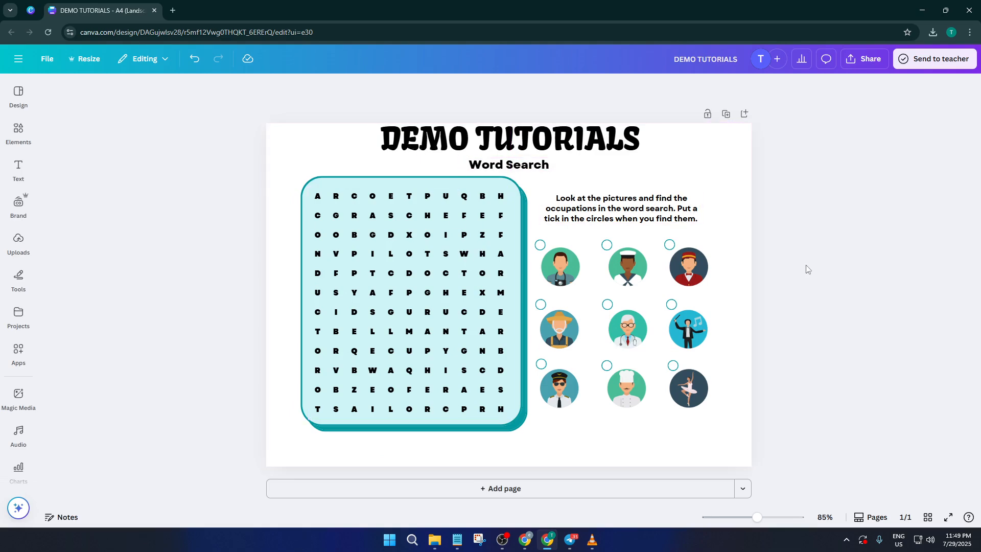
mouse_move(910, 89)
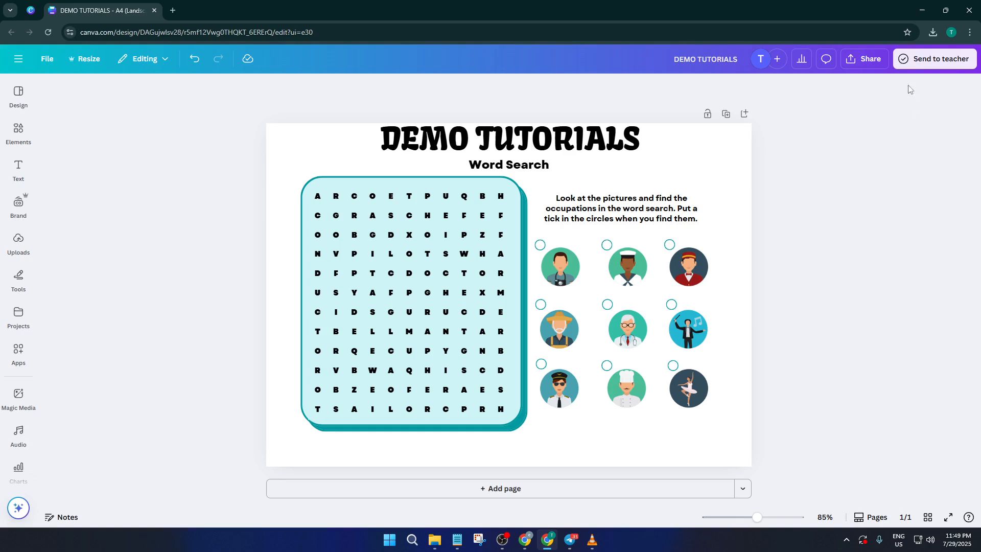
- Reach the download file-type list (JPG, PNG, PDF) via Share > Download
left_click(864, 58)
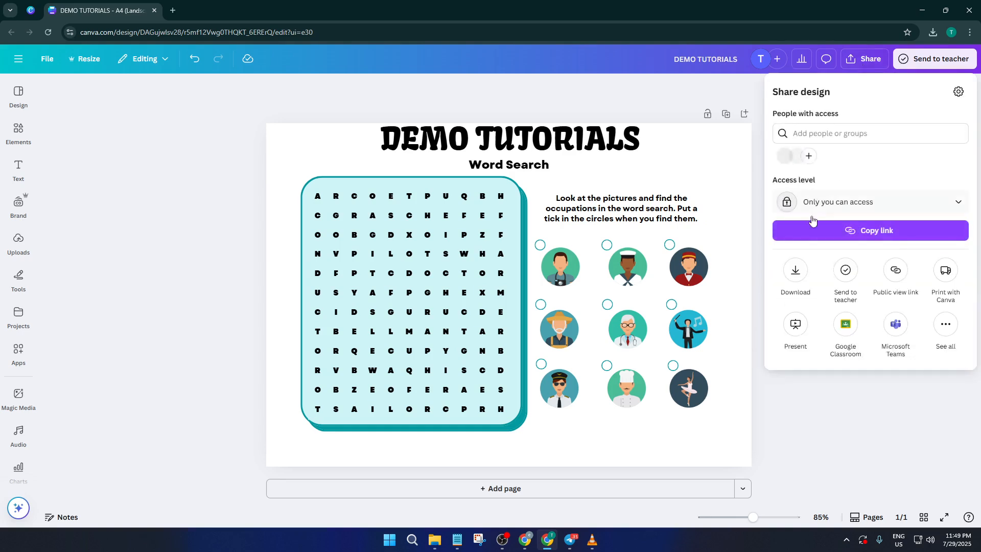
left_click(795, 275)
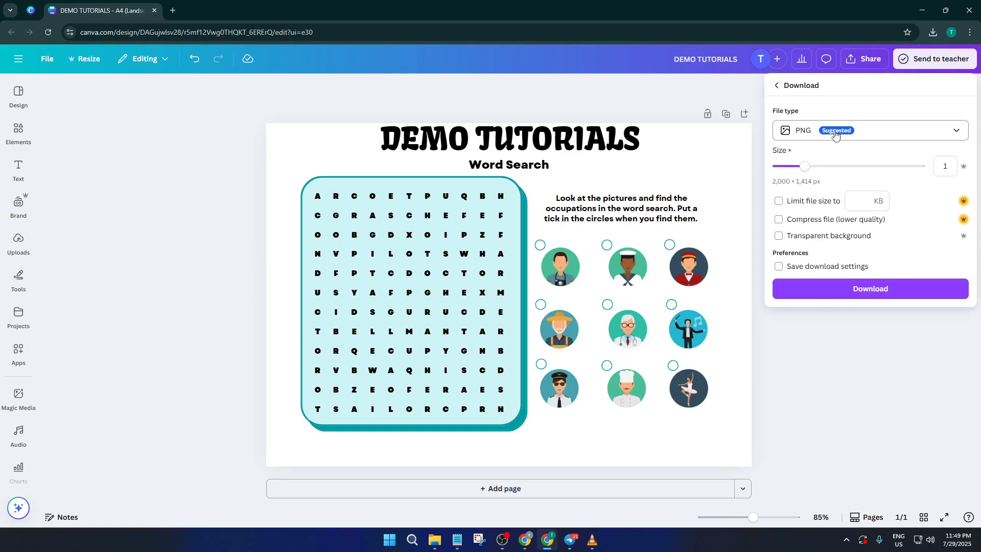
left_click(868, 129)
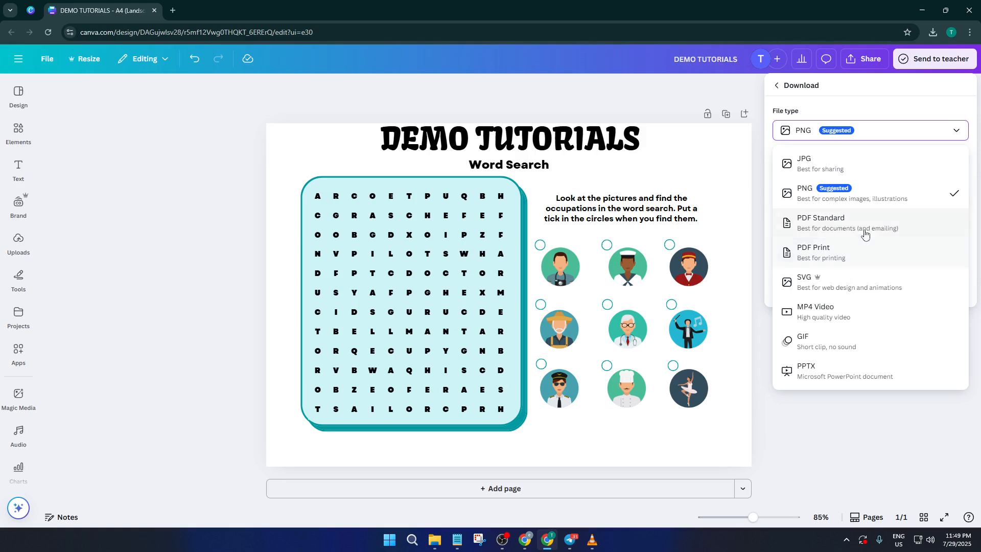
mouse_move(887, 230)
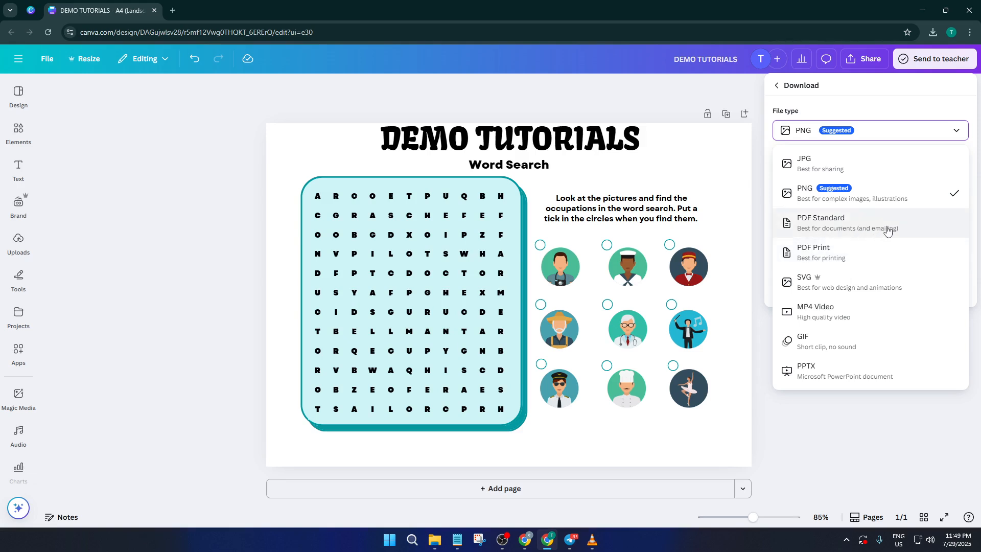